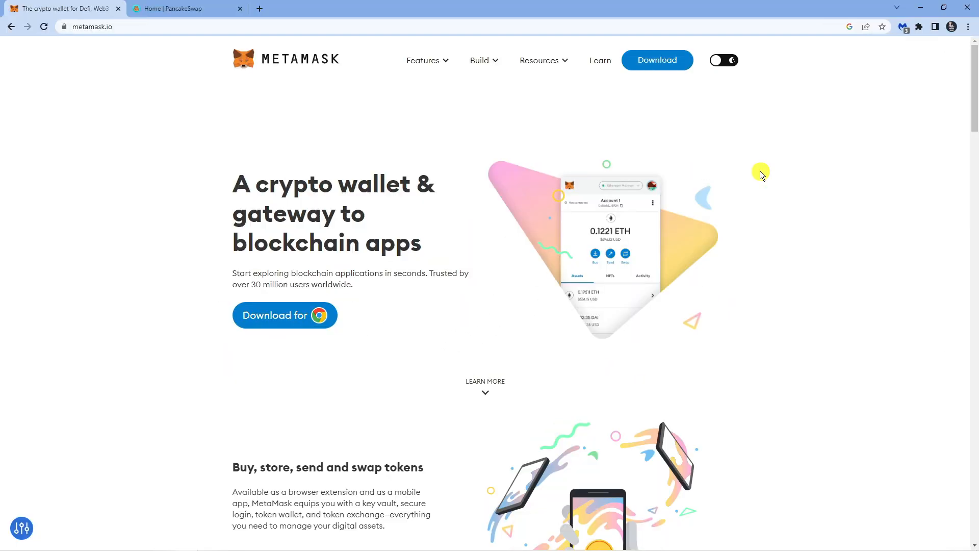
mouse_move(639, 144)
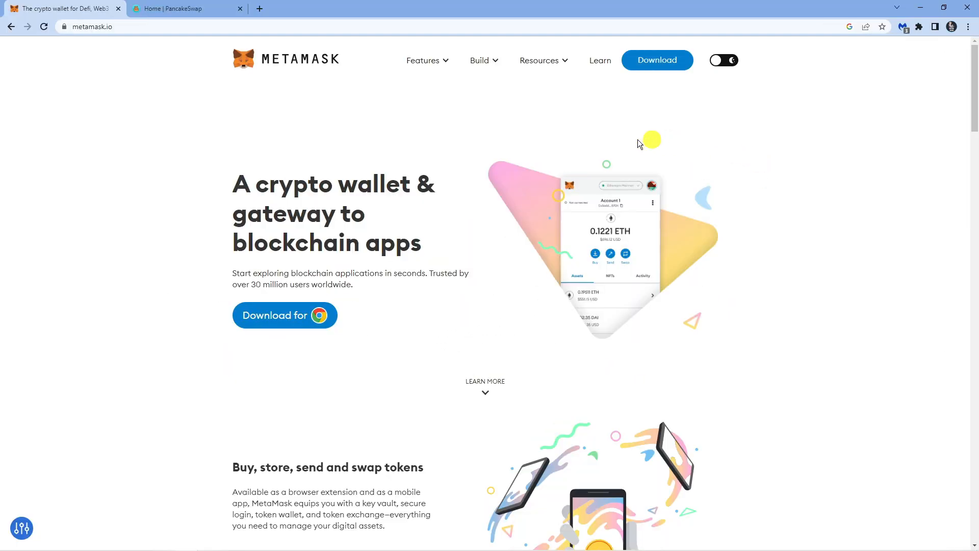
mouse_move(371, 60)
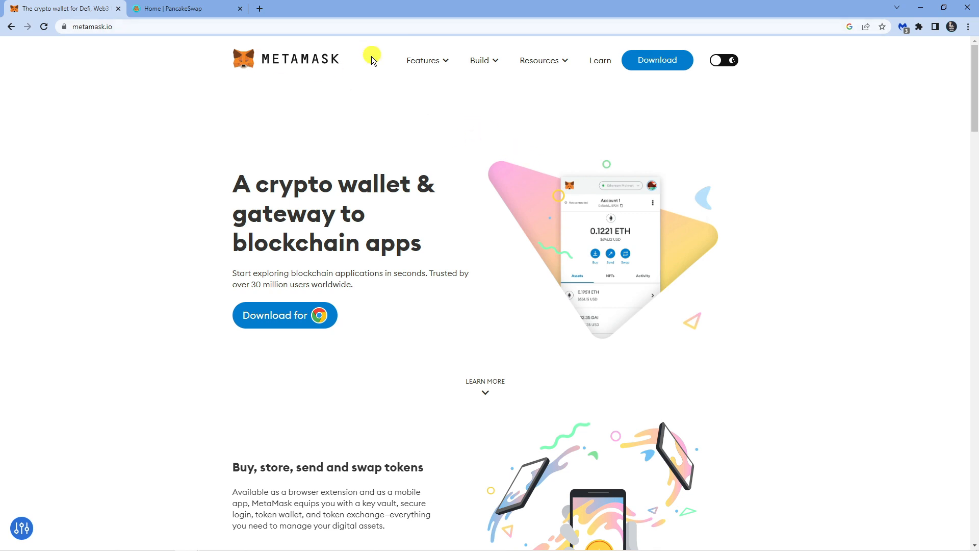
mouse_move(160, 43)
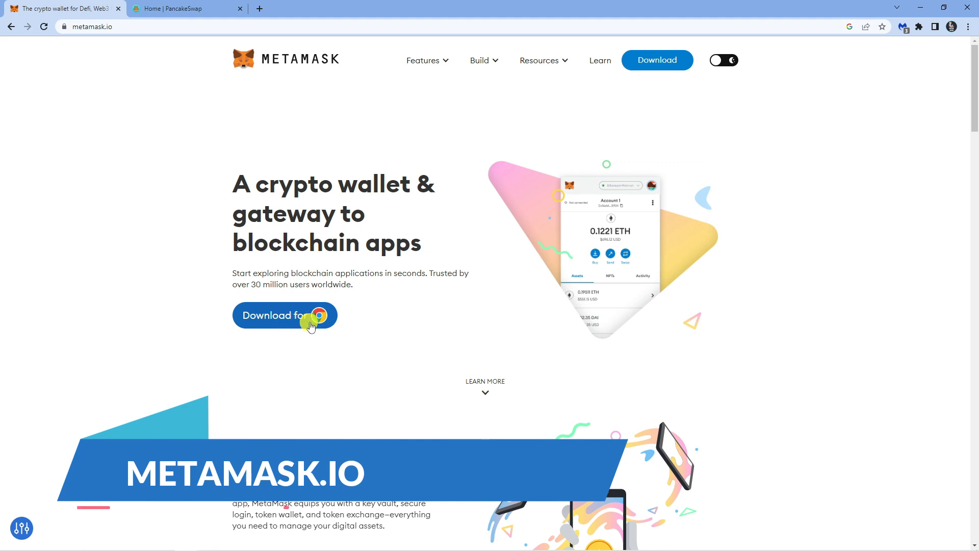
mouse_move(564, 139)
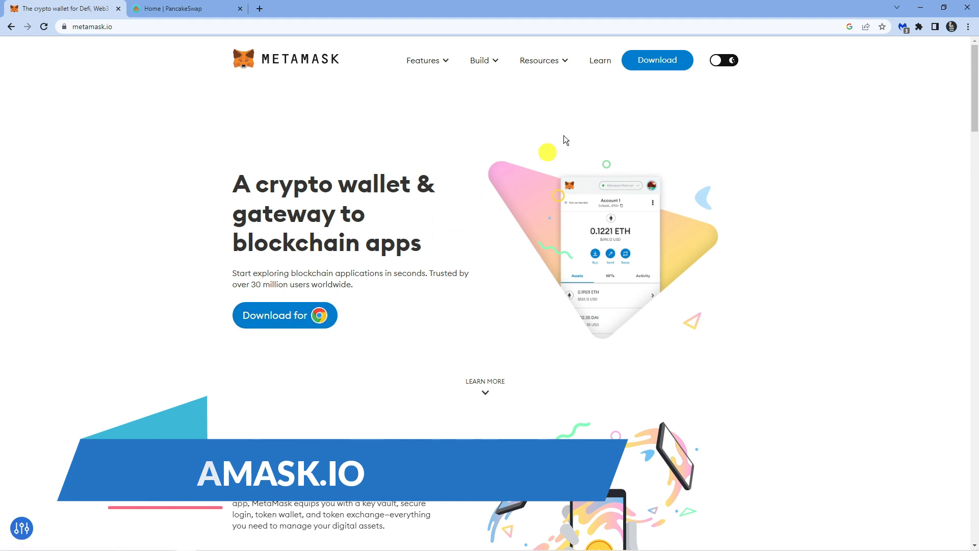
Reach the MetaMask download page listing Chrome, Firefox, Brave, Edge and Opera
click(656, 60)
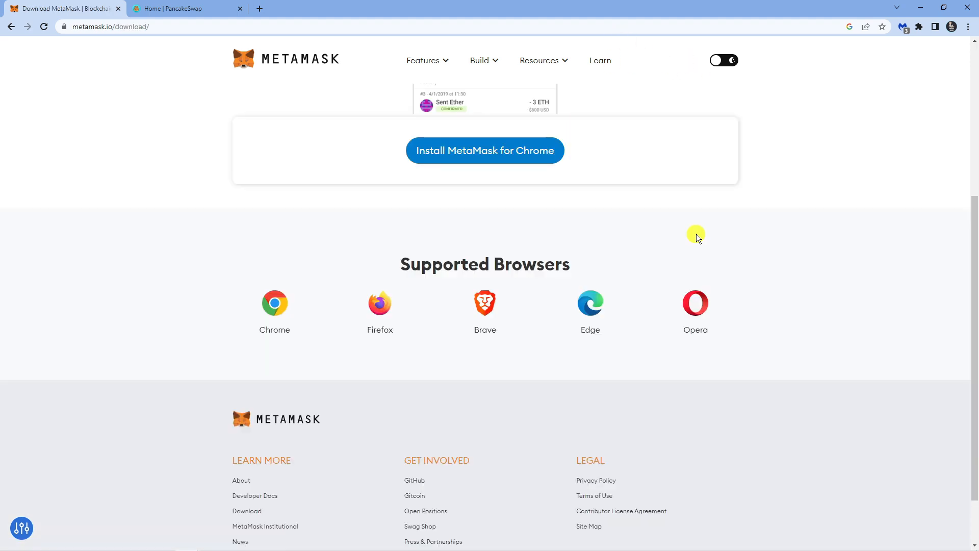
mouse_move(473, 261)
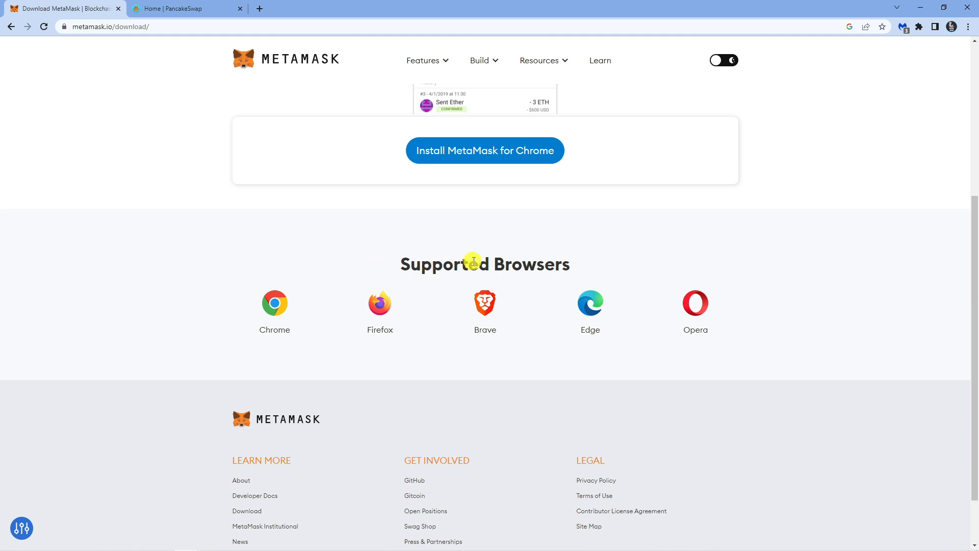
mouse_move(604, 301)
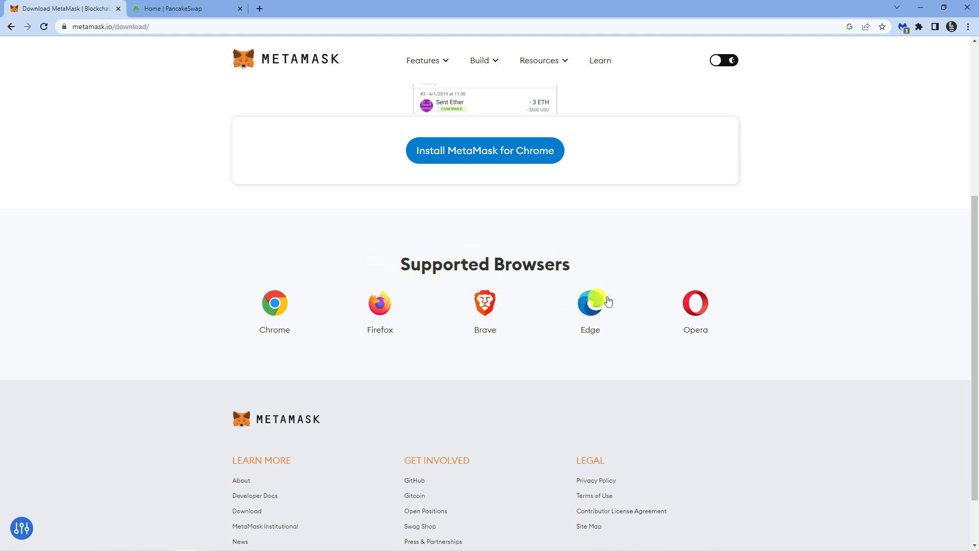
mouse_move(782, 243)
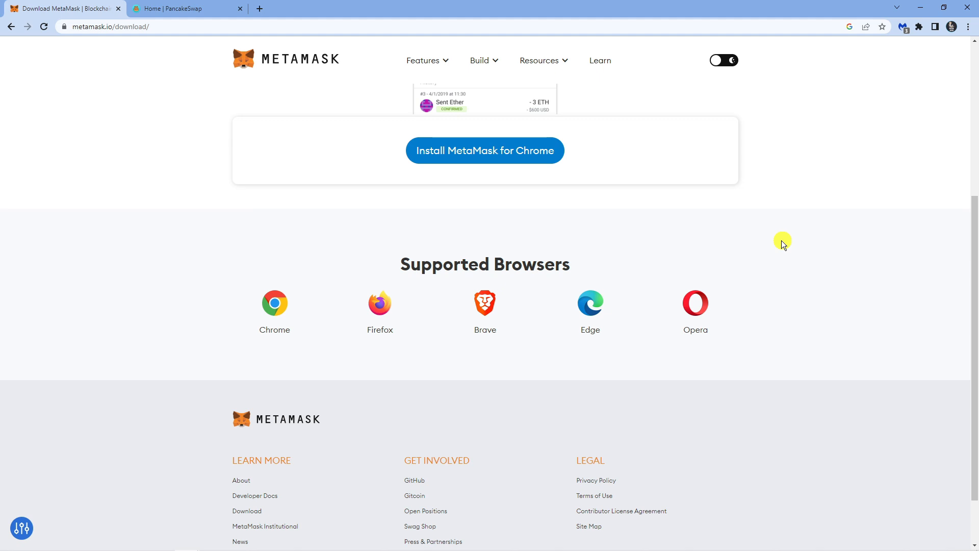
scroll(up, 3)
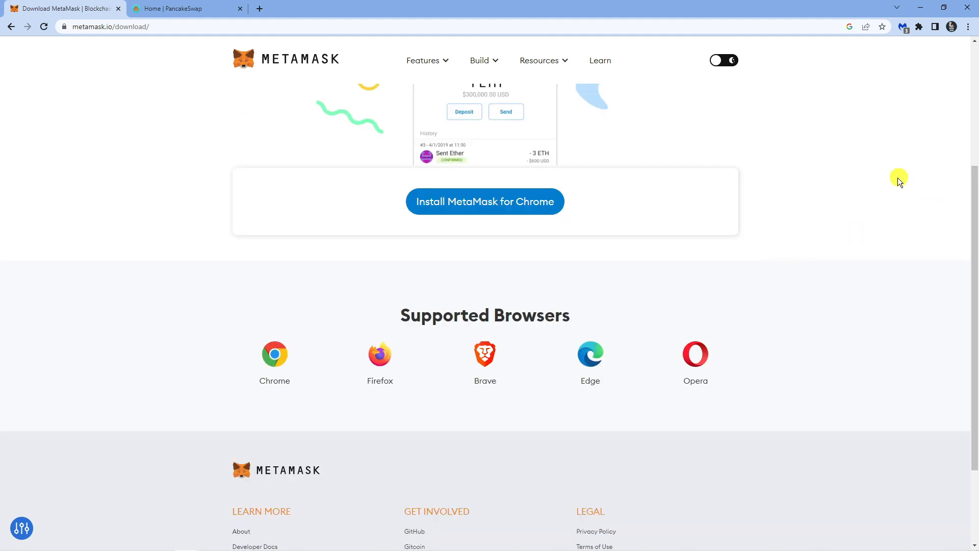
mouse_move(915, 46)
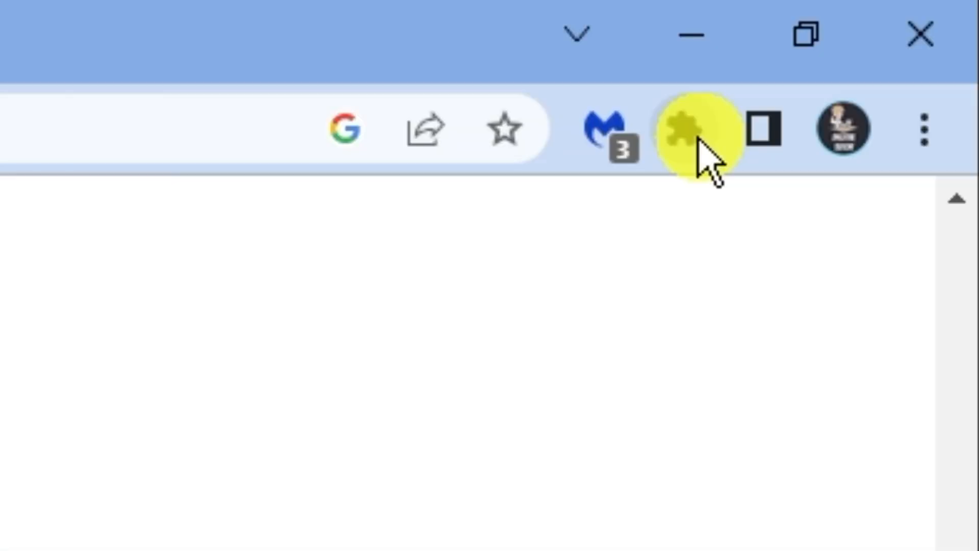
Pin MetaMask from the extensions list and view Account 1 with 0 BNB on Smart Chain
click(686, 129)
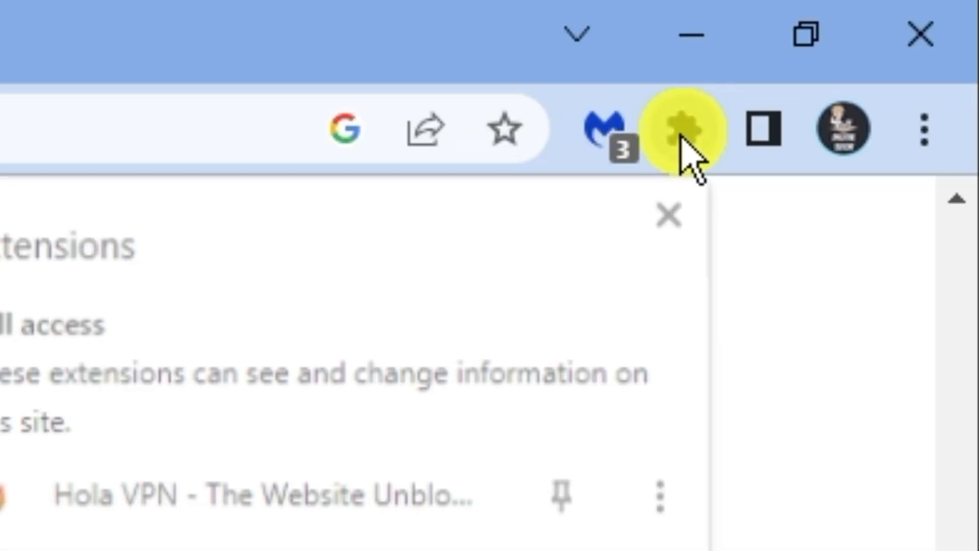
click(919, 26)
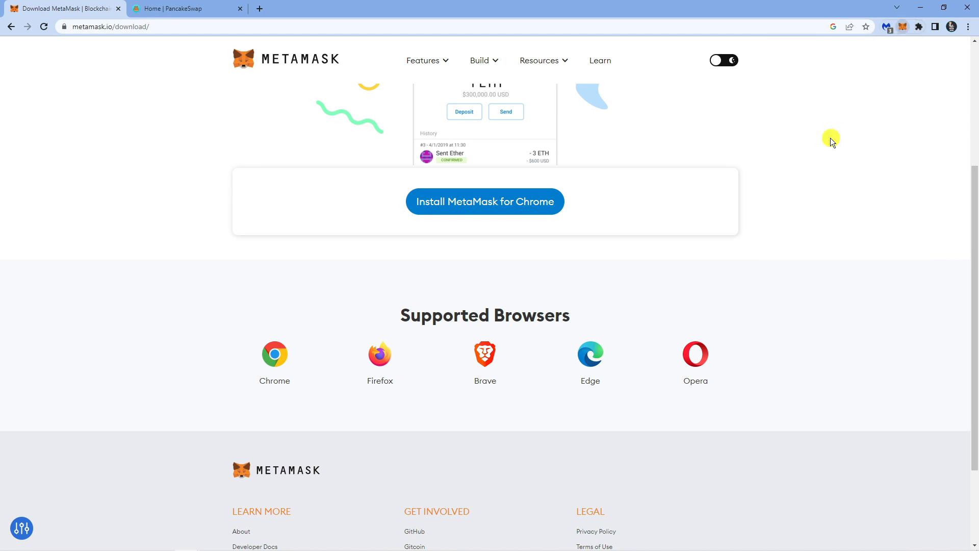
click(902, 26)
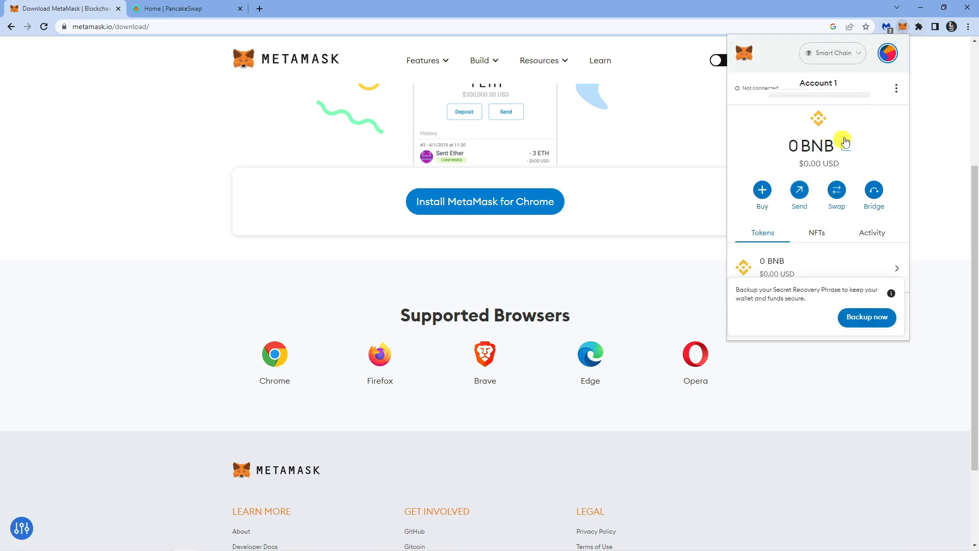
mouse_move(759, 121)
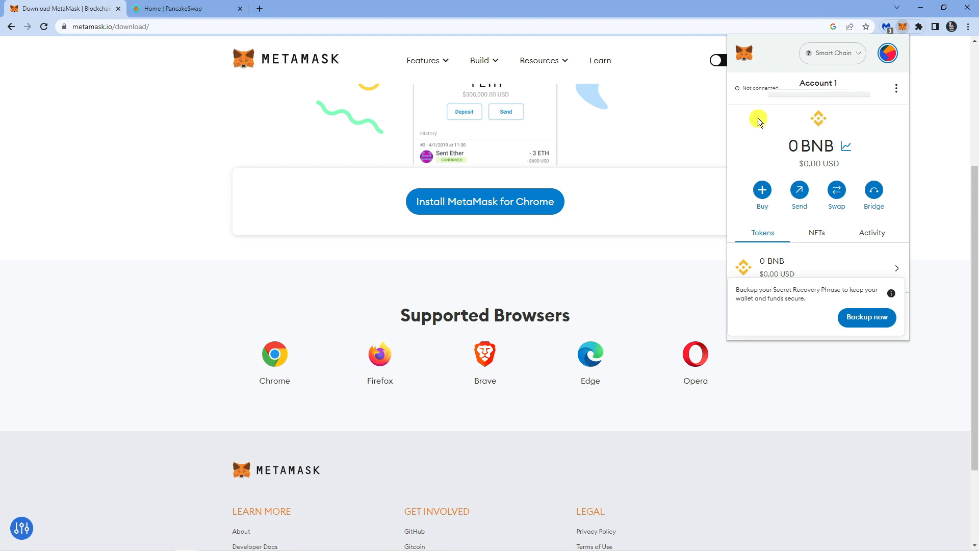
mouse_move(185, 30)
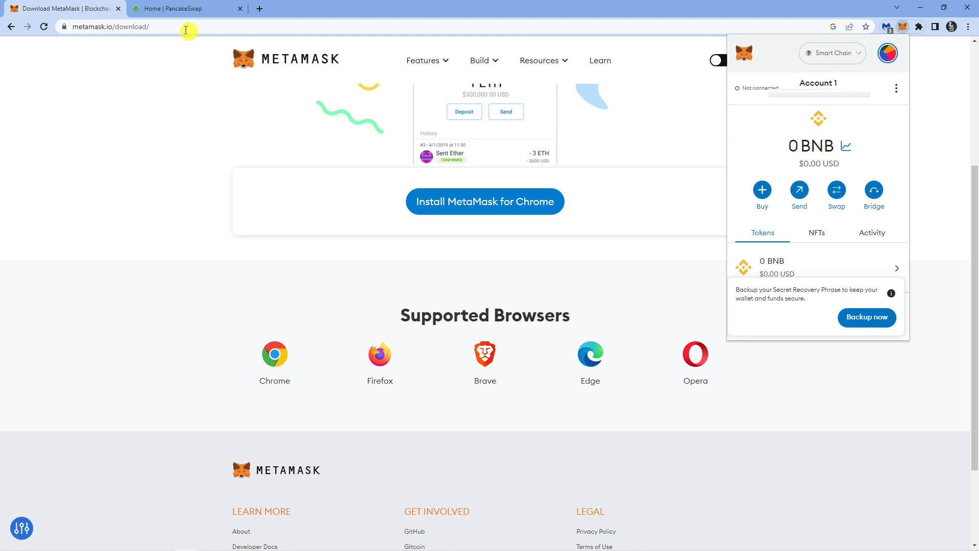
mouse_move(191, 48)
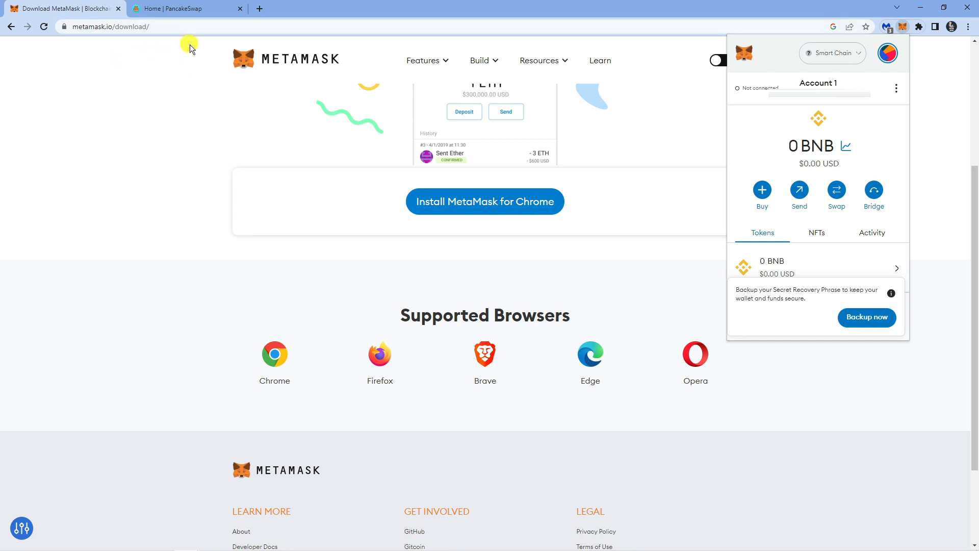
Show the PancakeSwap home page network list, leaving BNB Smart Chain selected
click(182, 8)
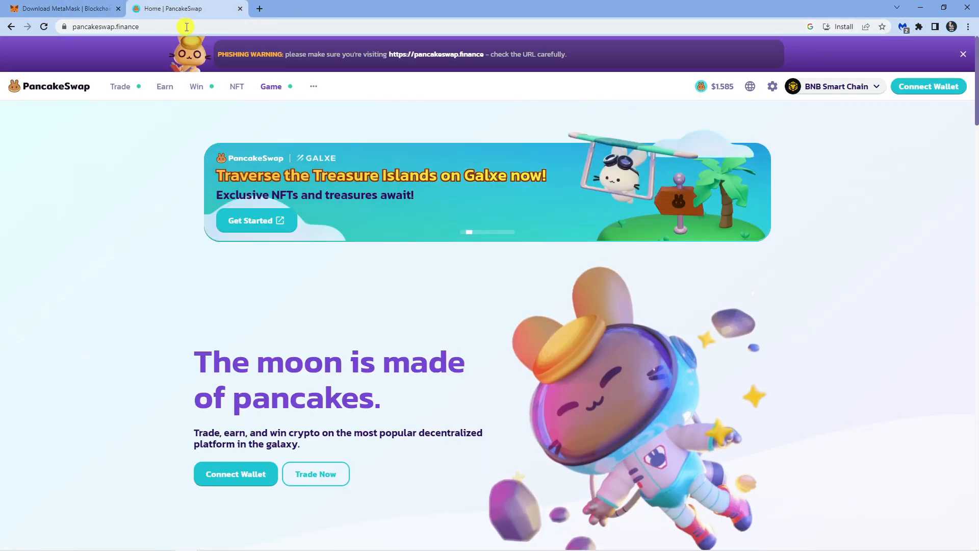
mouse_move(418, 100)
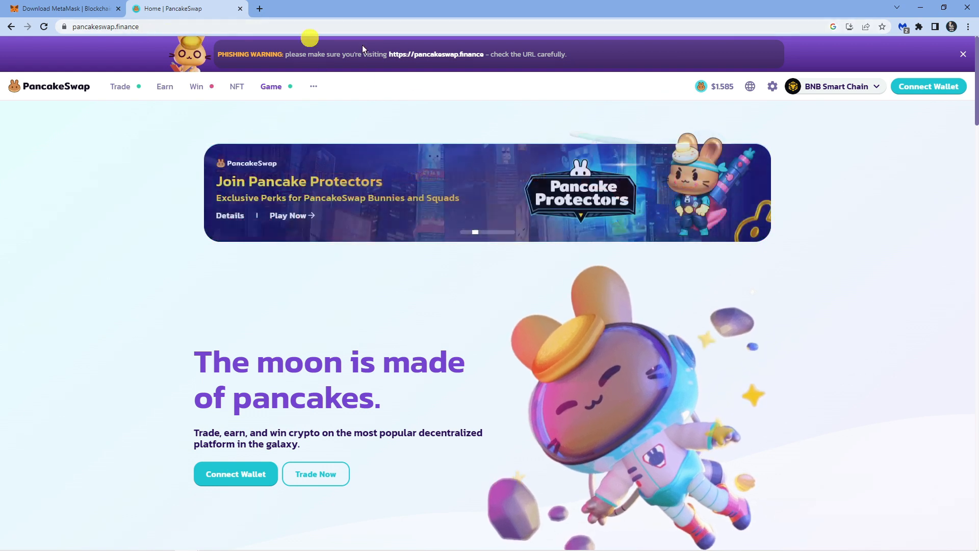
mouse_move(861, 121)
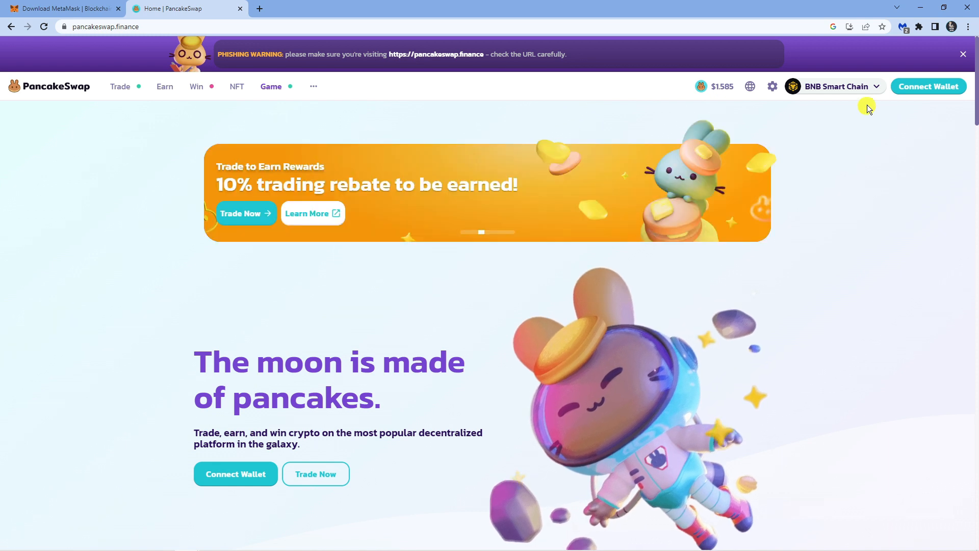
click(835, 86)
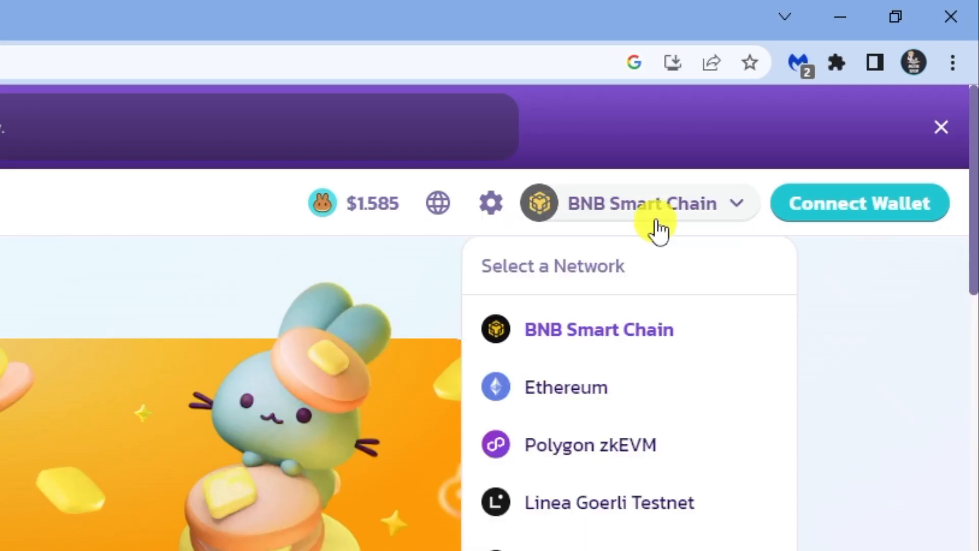
mouse_move(699, 215)
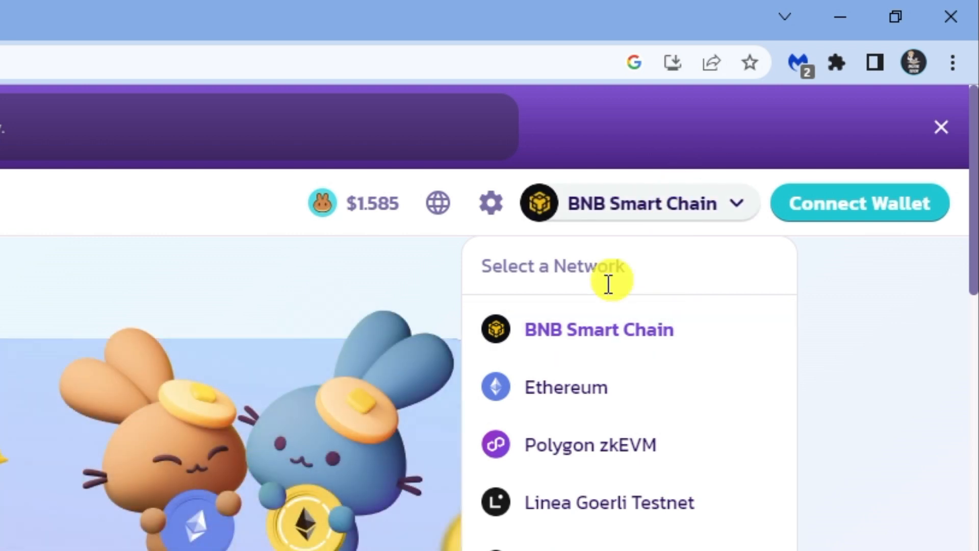
mouse_move(636, 394)
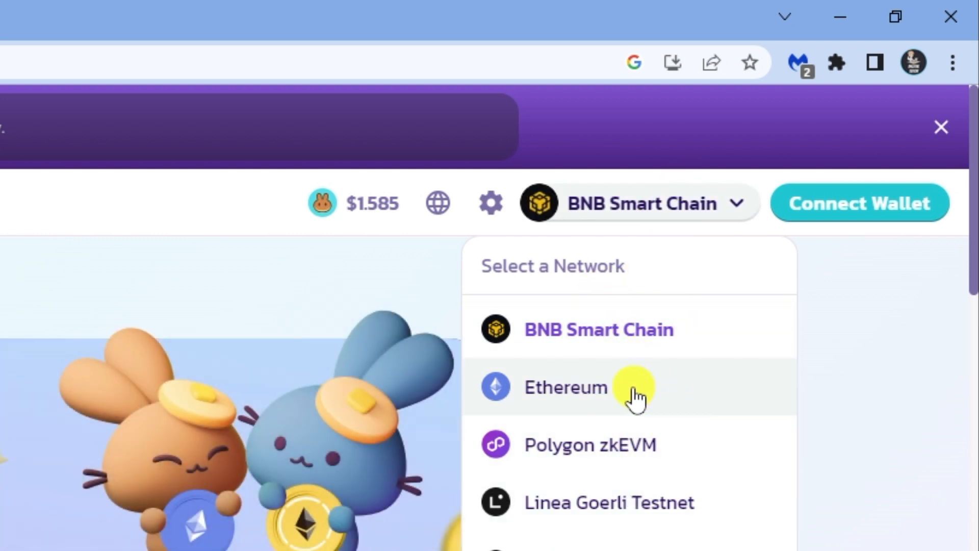
mouse_move(599, 340)
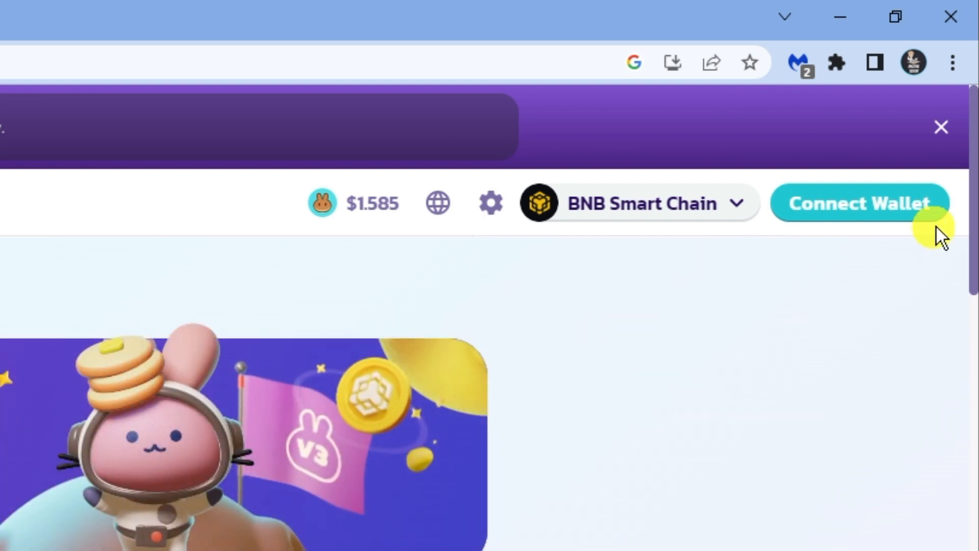
Connect Wallet via MetaMask, approving the account so its address shows on BNB Smart Chain
click(858, 203)
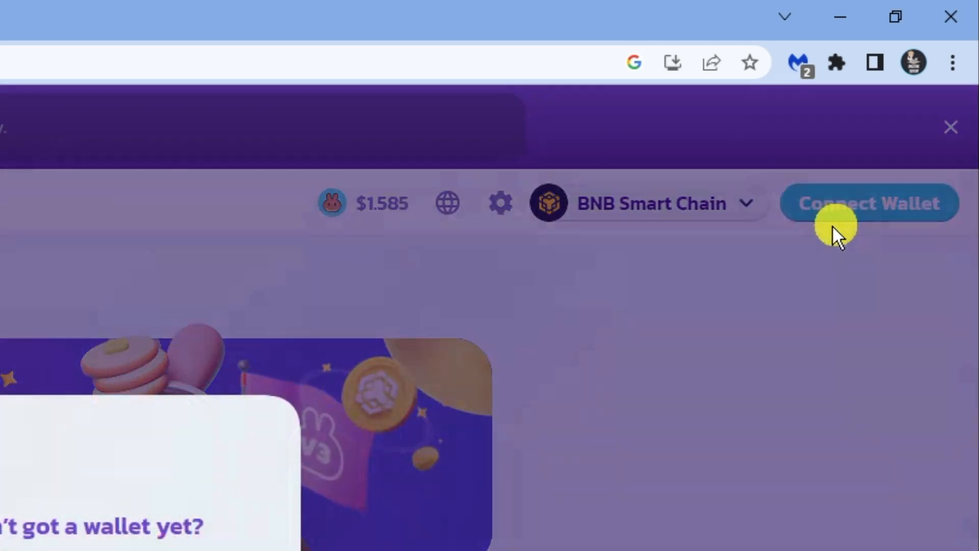
click(868, 203)
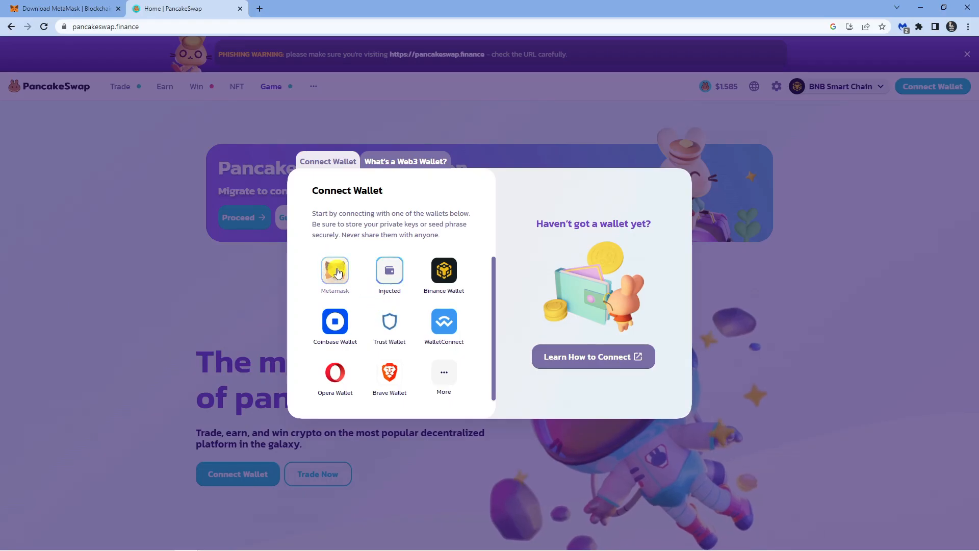
click(334, 272)
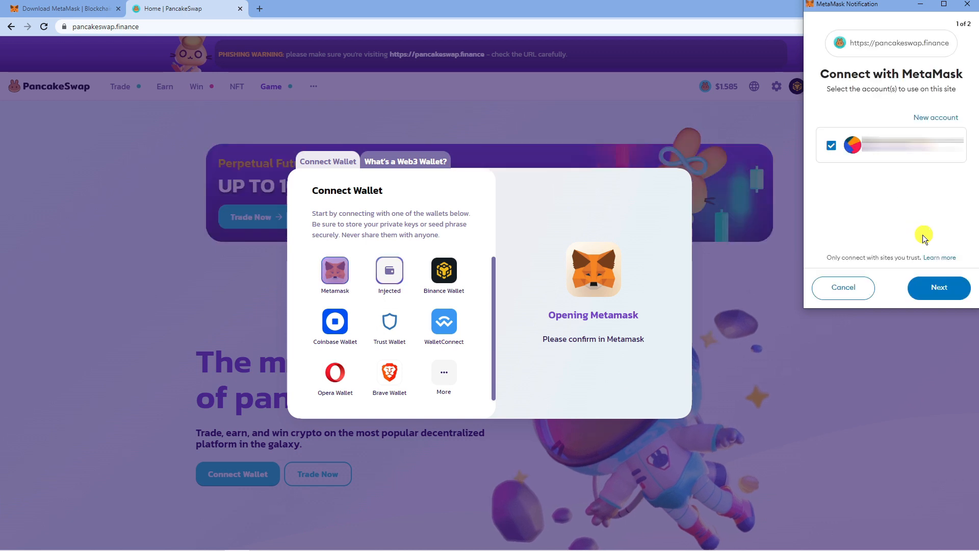
mouse_move(911, 86)
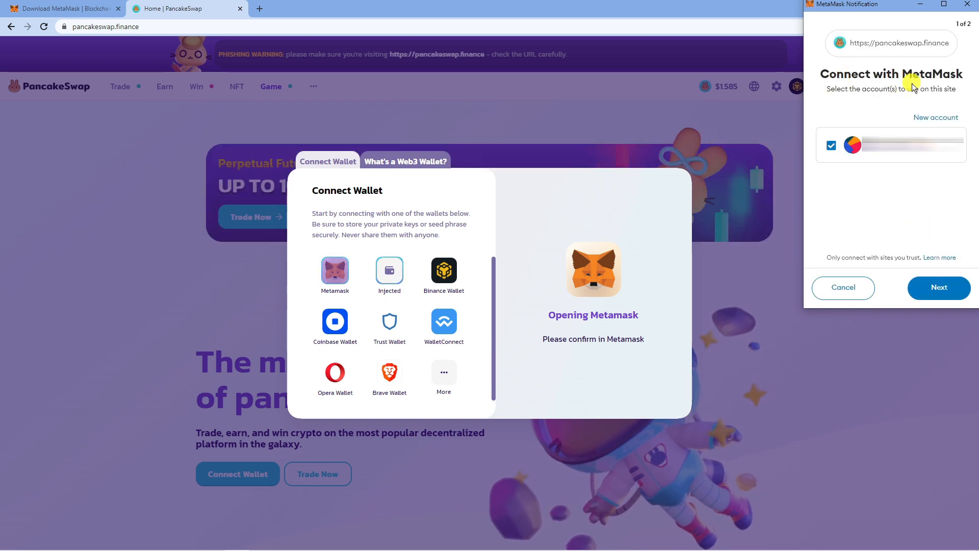
mouse_move(888, 103)
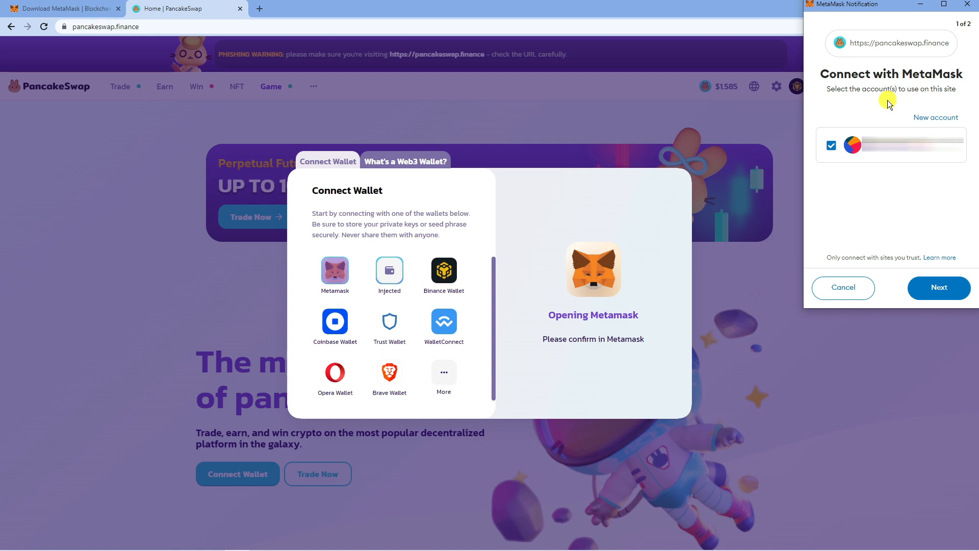
mouse_move(931, 194)
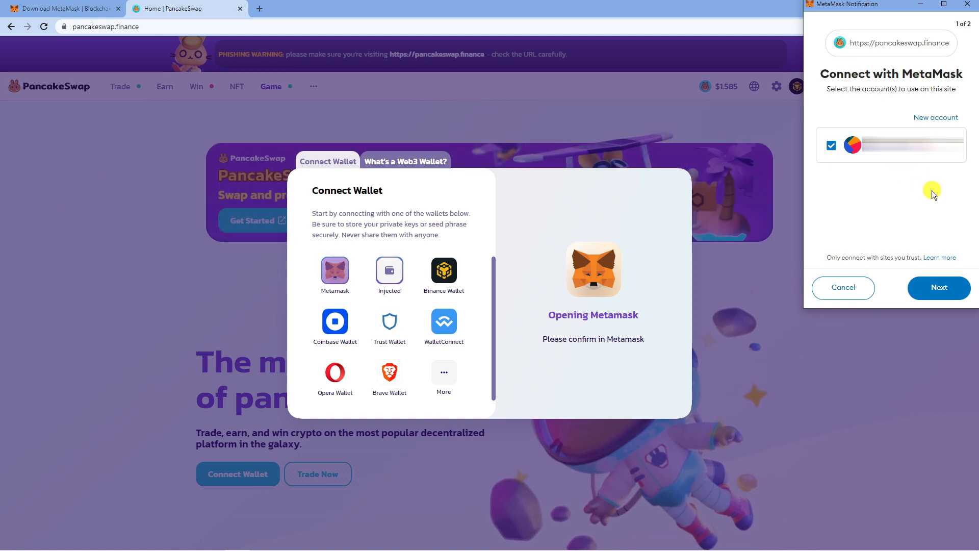
mouse_move(924, 177)
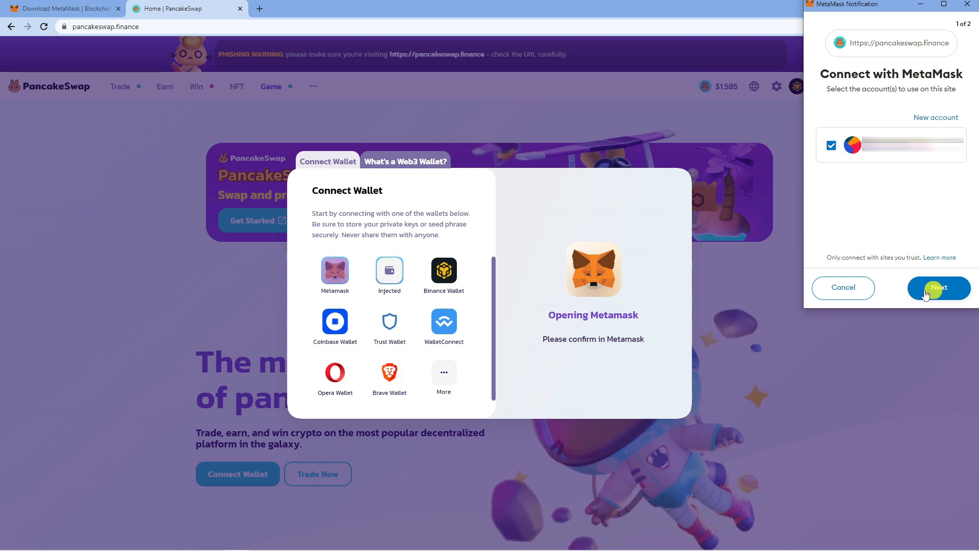
click(938, 288)
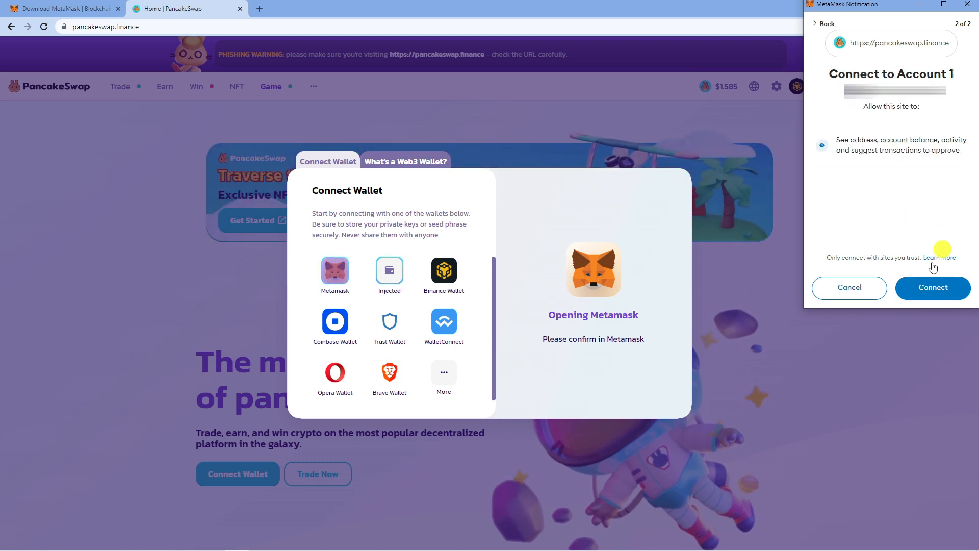
click(932, 287)
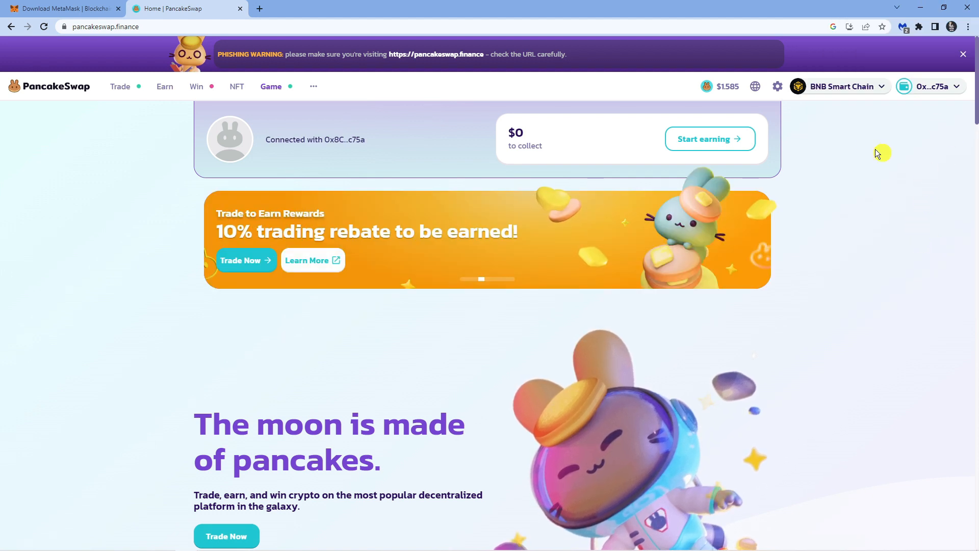
Go to Trade > Swap and bring up the token list for the CAKE receive field
click(165, 86)
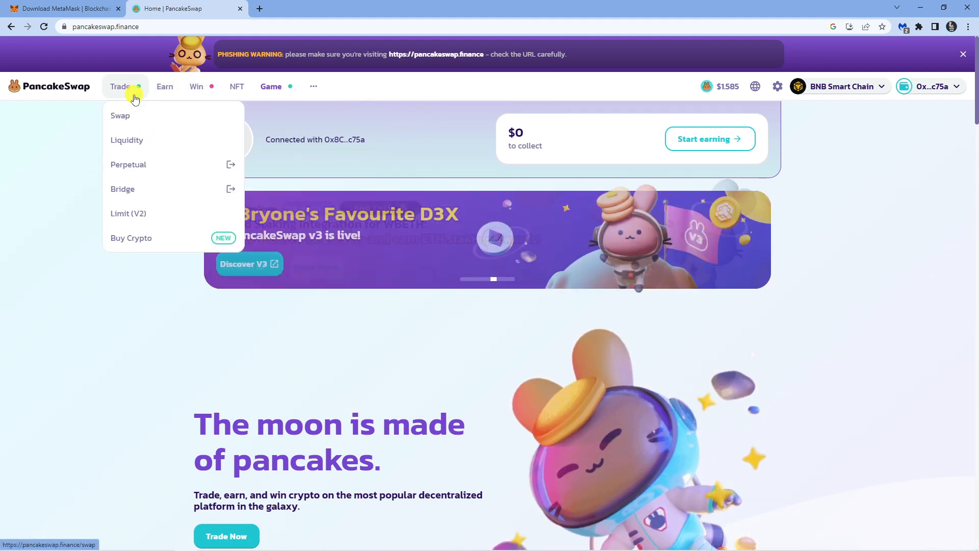
click(121, 115)
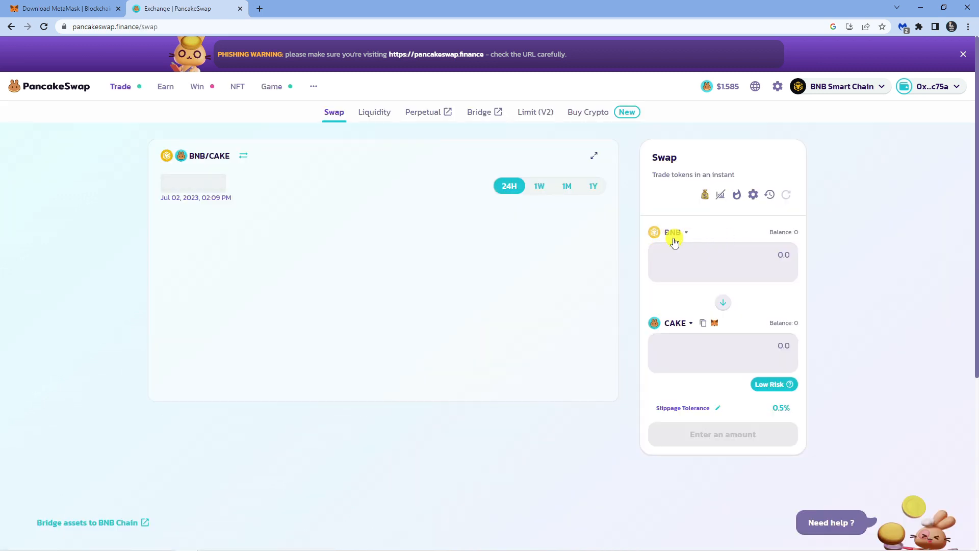
mouse_move(758, 288)
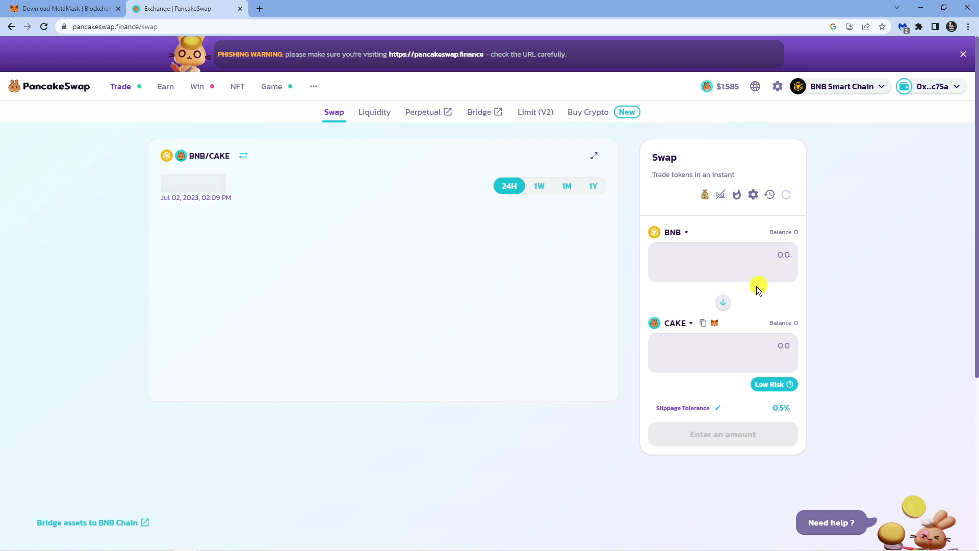
click(668, 232)
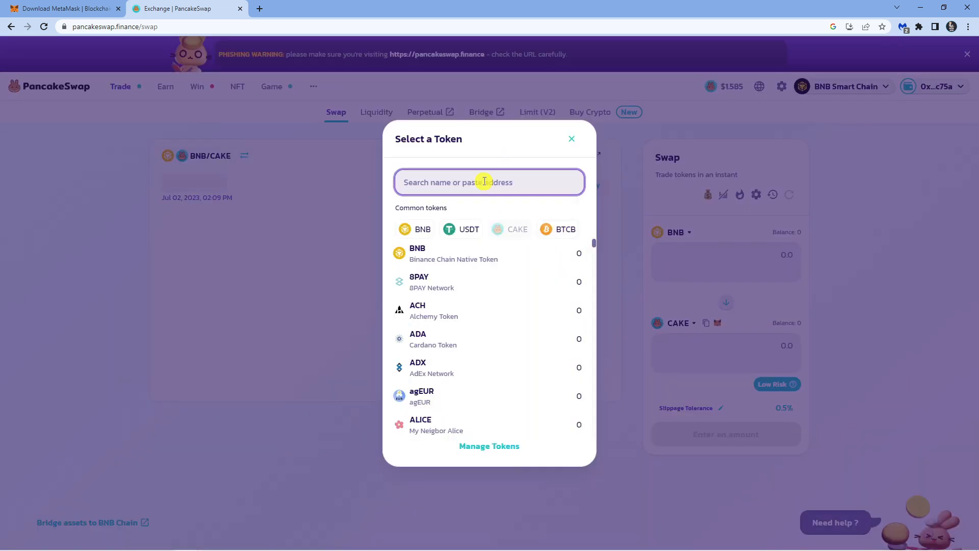
Search 'eth' and choose ETH (Ethereum Token) as the token to receive instead of CAKE
text(ety)
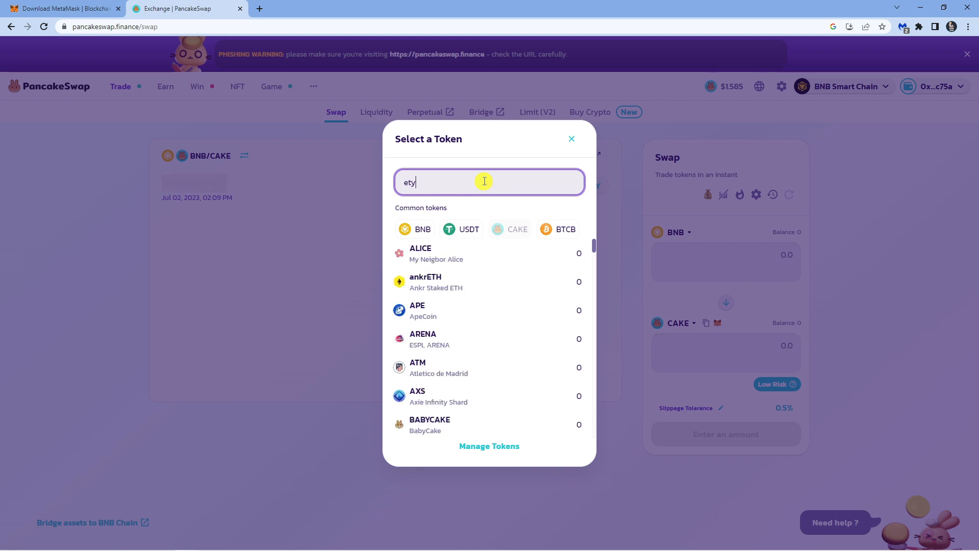
text(eth)
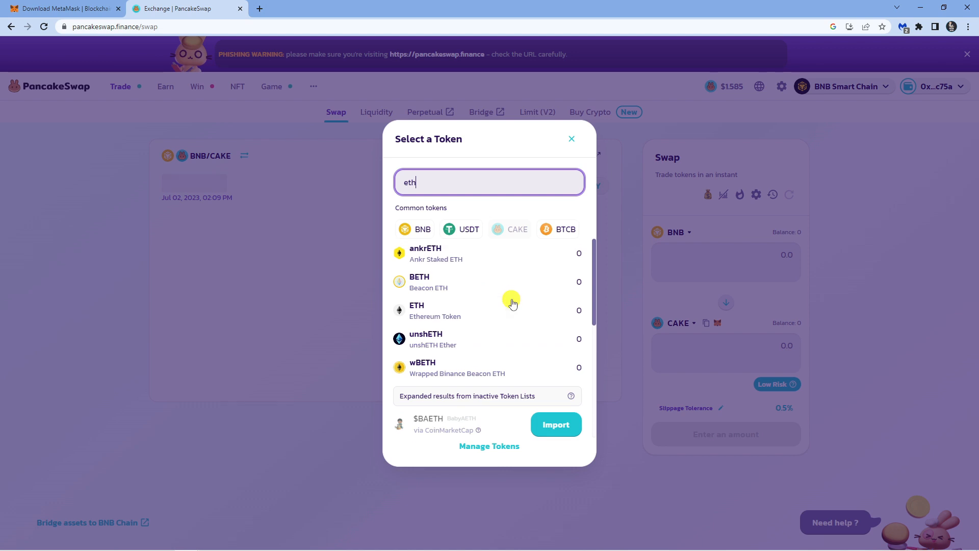
click(416, 310)
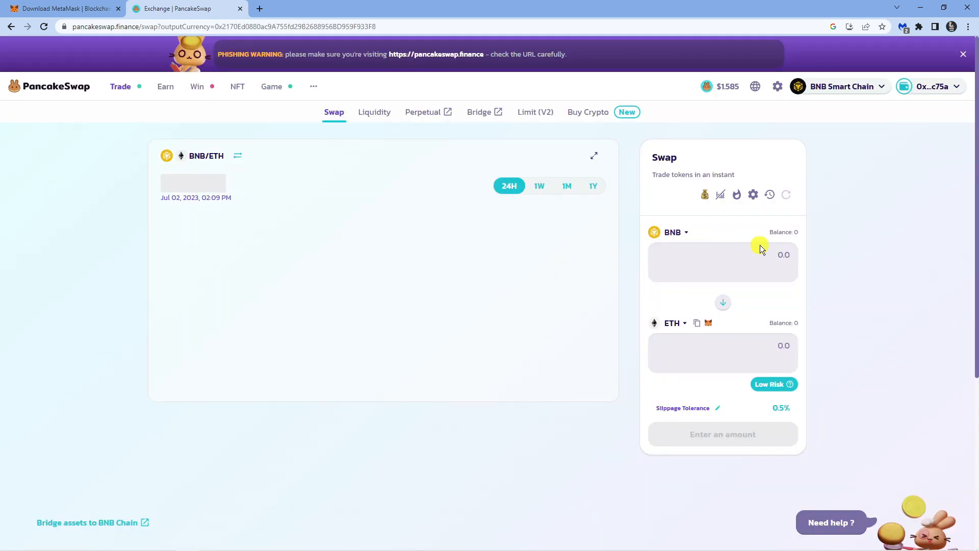
mouse_move(673, 323)
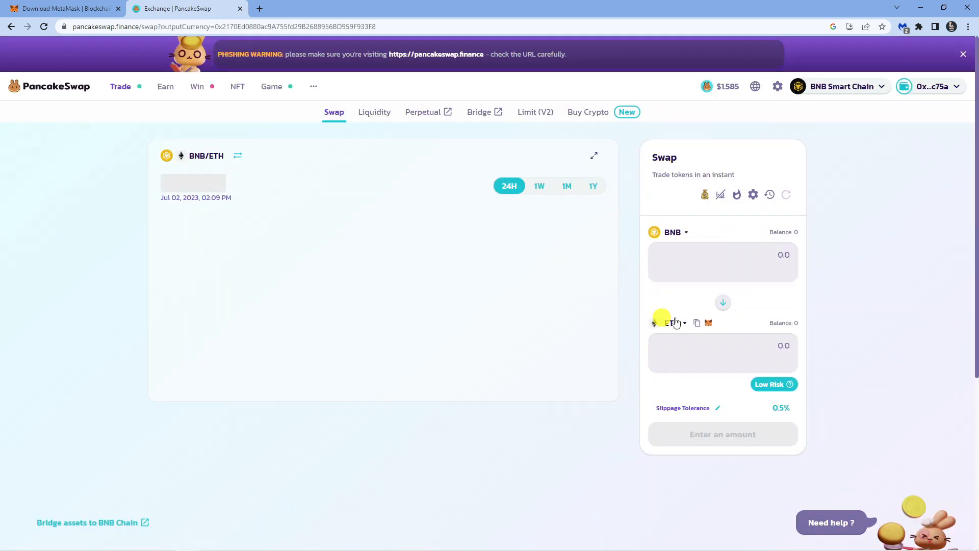
Enter 5 BNB to pay, quoting about 0.639 ETH with an insufficient balance warning
click(722, 261)
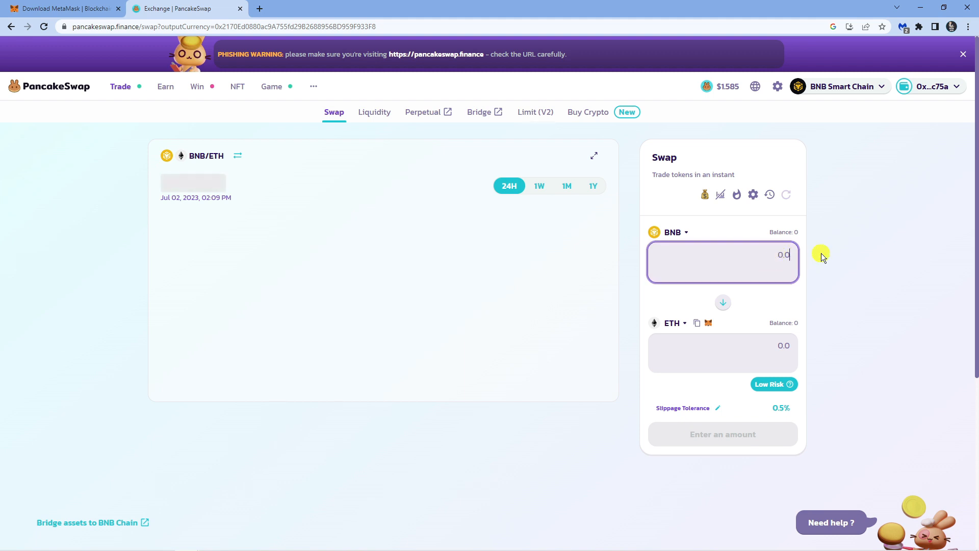
mouse_move(809, 262)
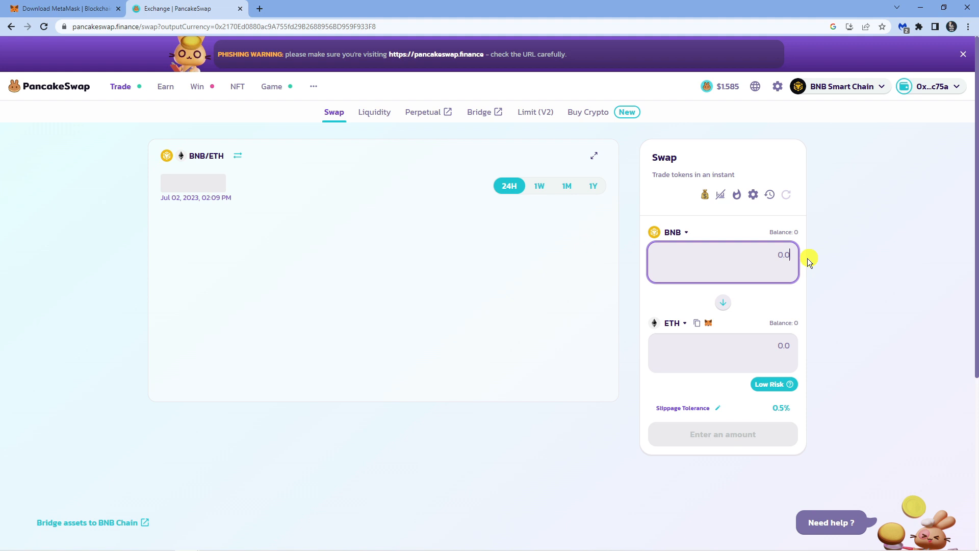
text(5)
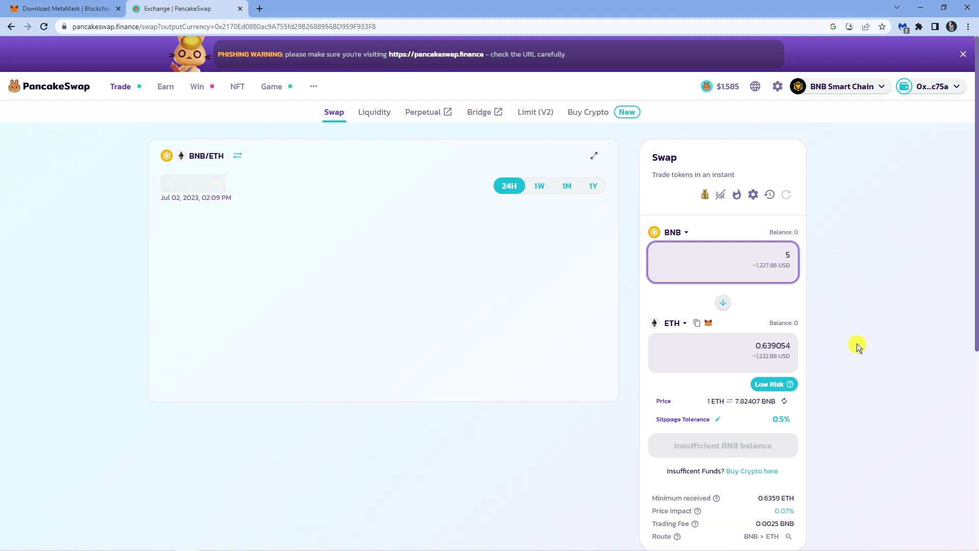
mouse_move(841, 340)
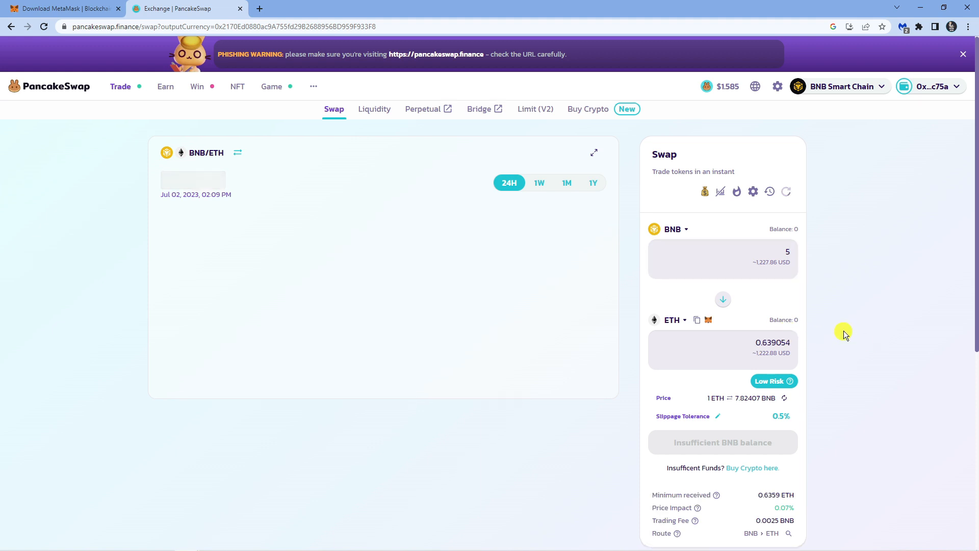
scroll(down, 3)
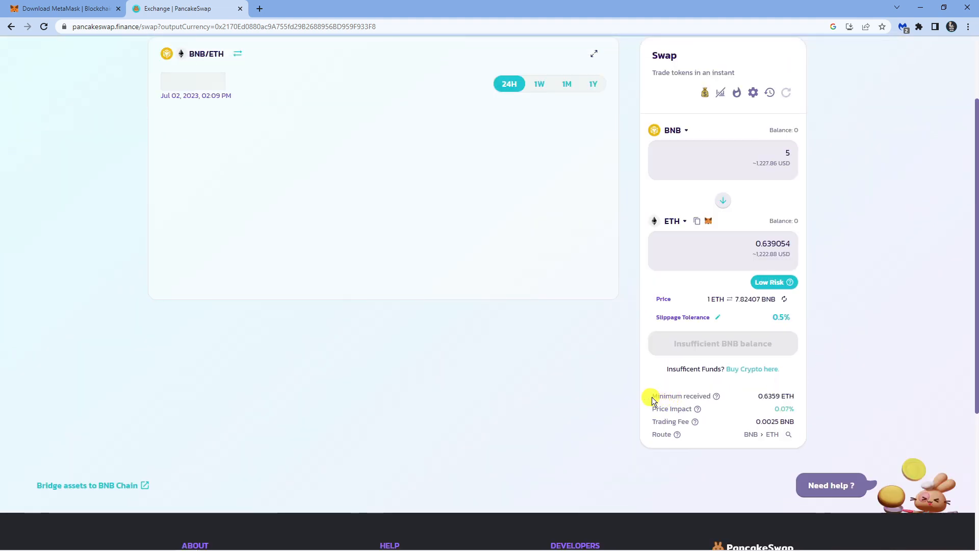
mouse_move(866, 374)
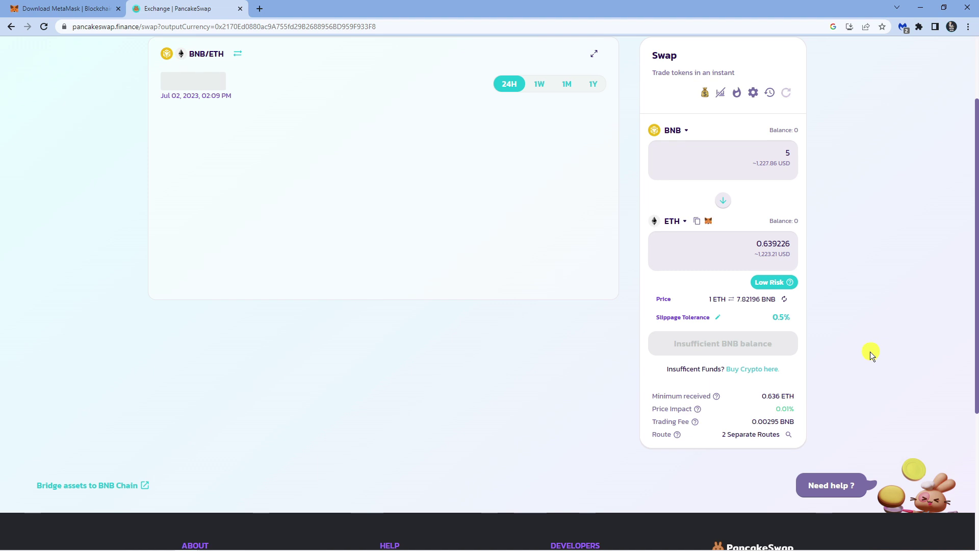
mouse_move(845, 322)
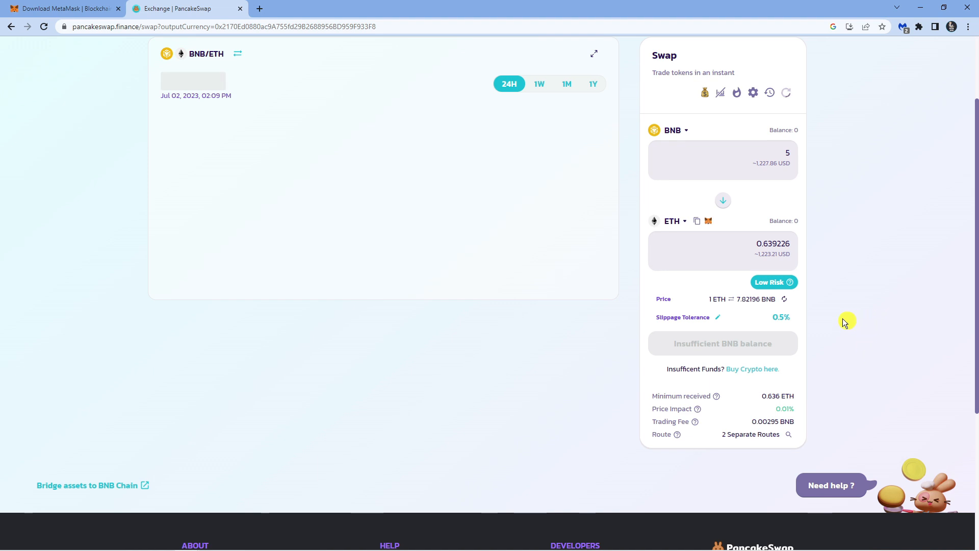
mouse_move(754, 321)
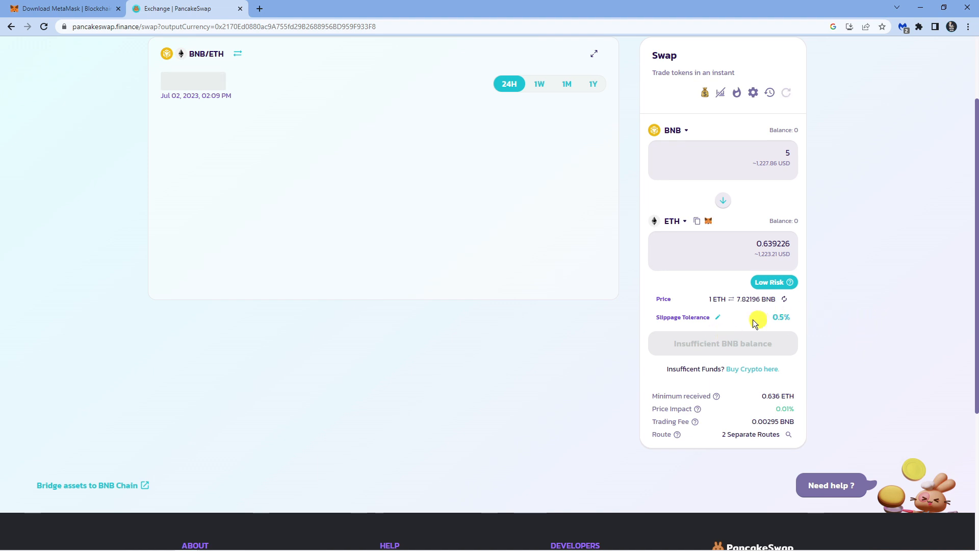
mouse_move(736, 344)
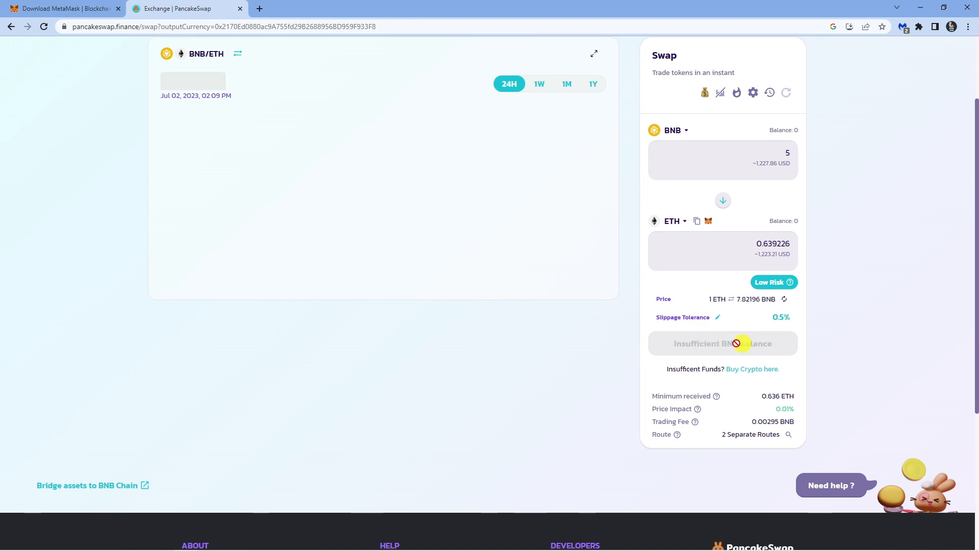
mouse_move(778, 333)
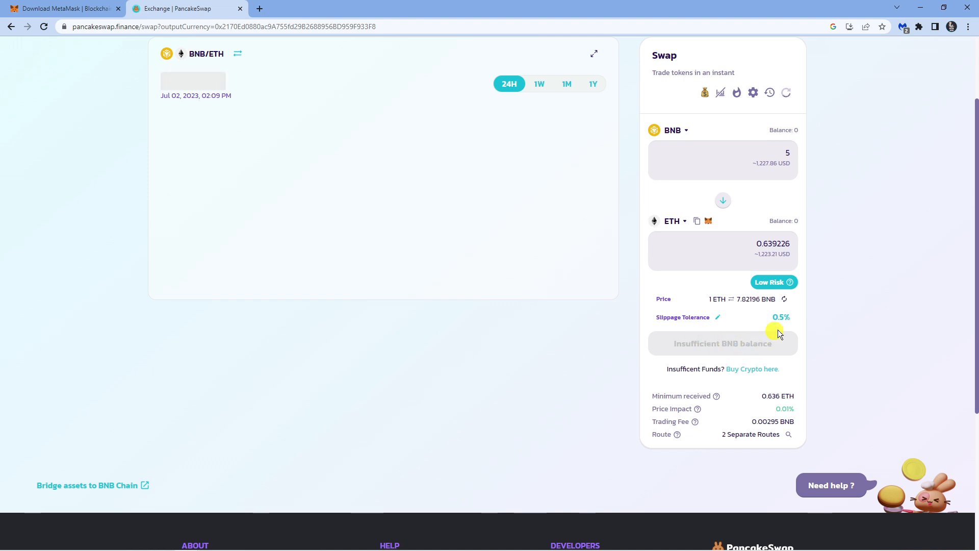
mouse_move(658, 192)
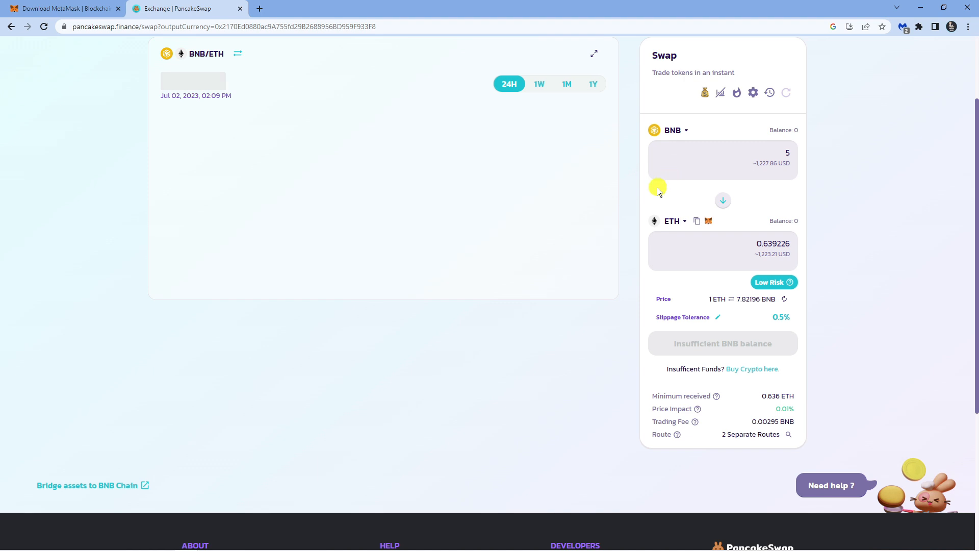
mouse_move(899, 223)
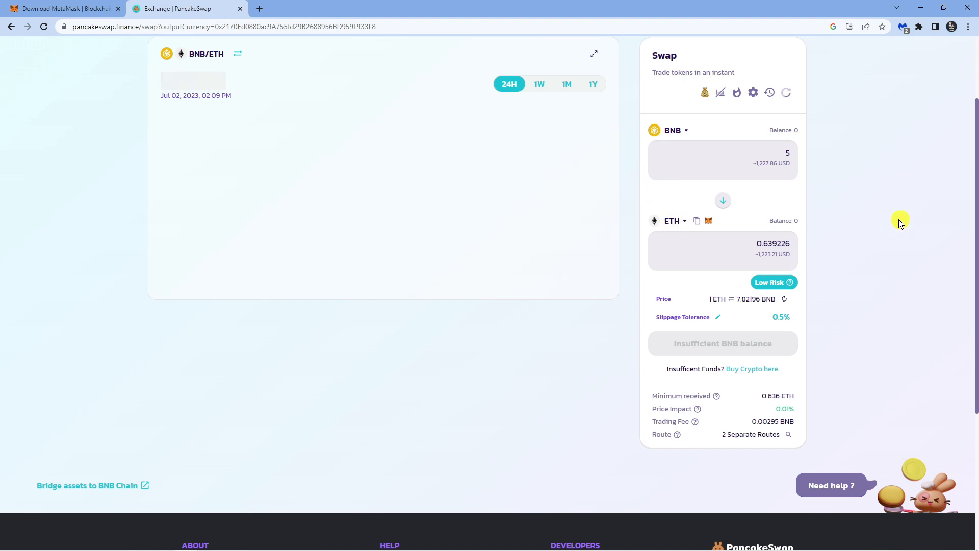